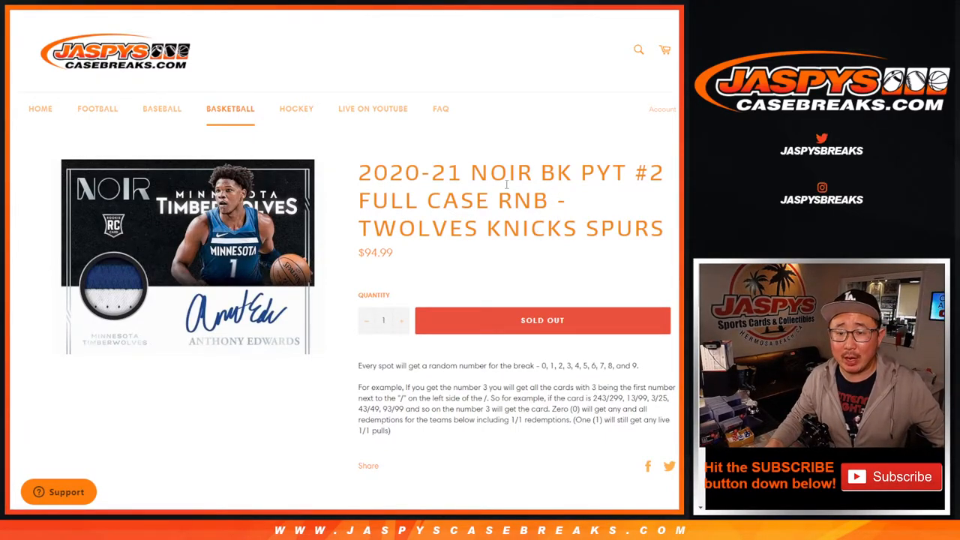
# Leave the Noir case break listing and bring up the RANDOM.ORG dice roller set to two dice
pyautogui.moveTo(402, 228); pyautogui.dragTo(633, 228)
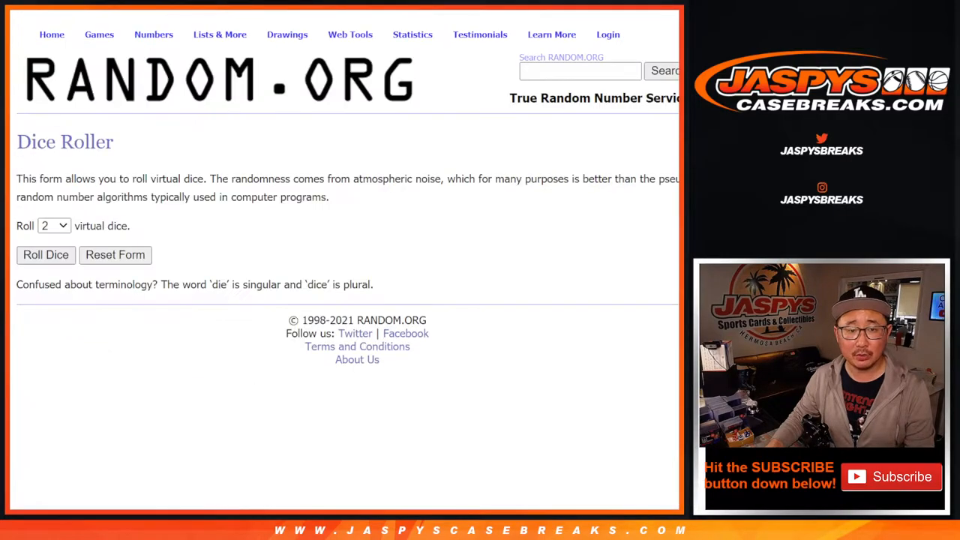
# Randomize the ten participant names six times in the List Randomizer, then return to the entry form for the digits 0–9
pyautogui.click(45, 255)
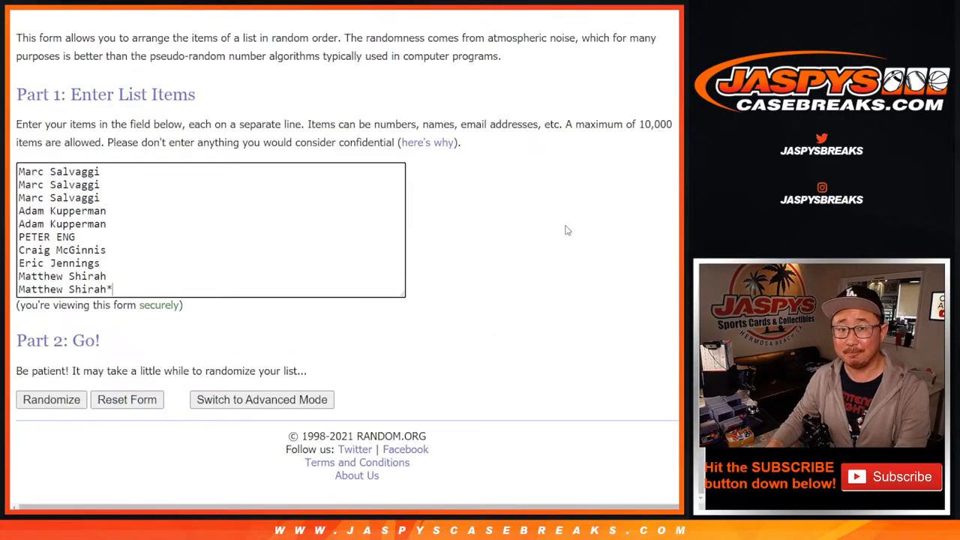
pyautogui.click(51, 399)
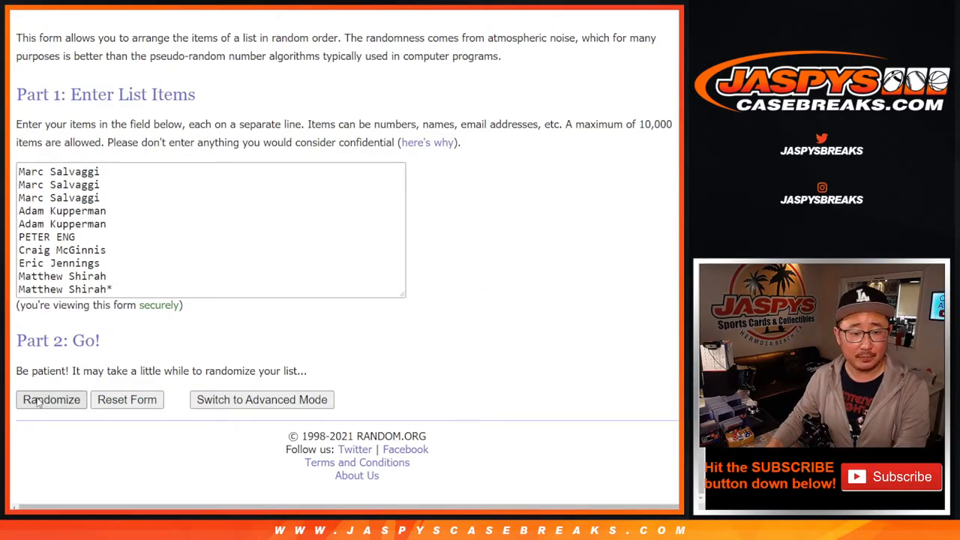
pyautogui.click(51, 399)
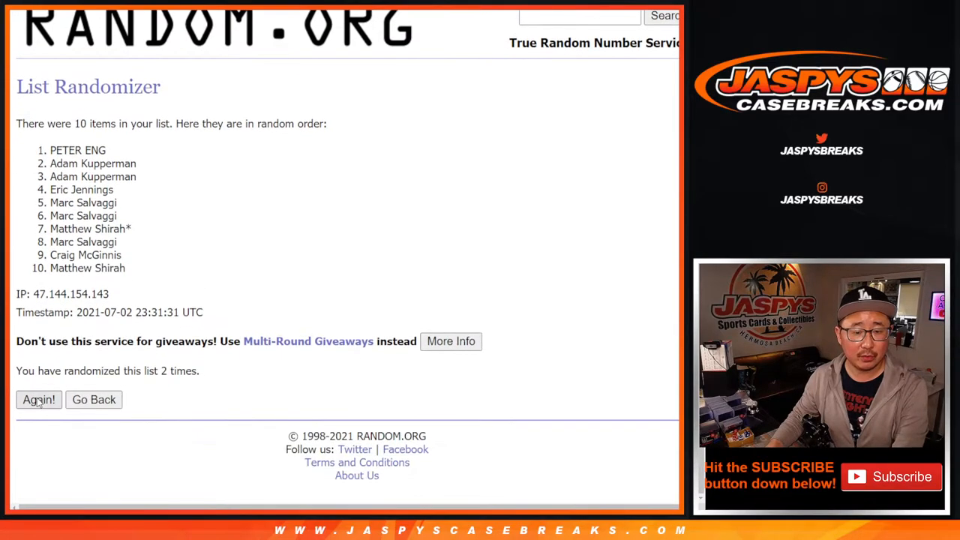
pyautogui.click(39, 399)
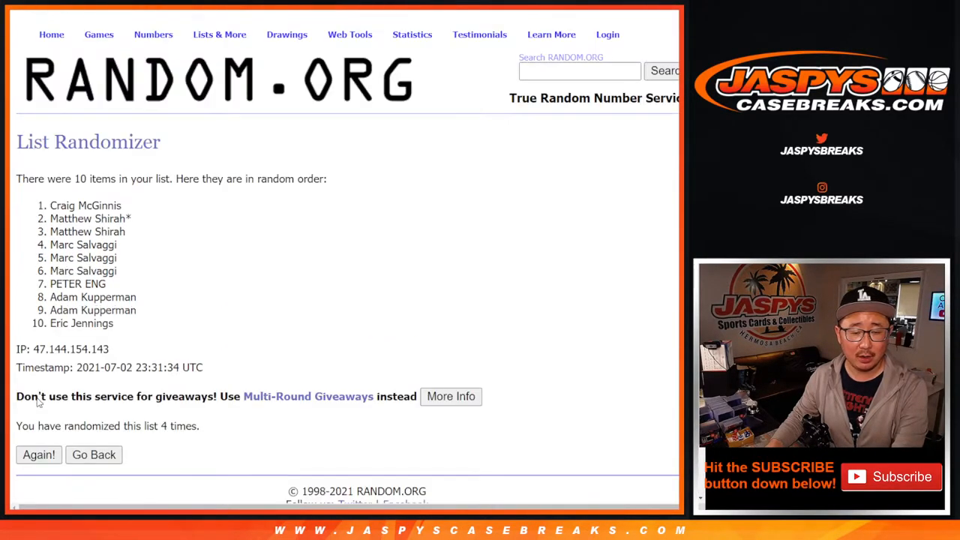
pyautogui.click(39, 455)
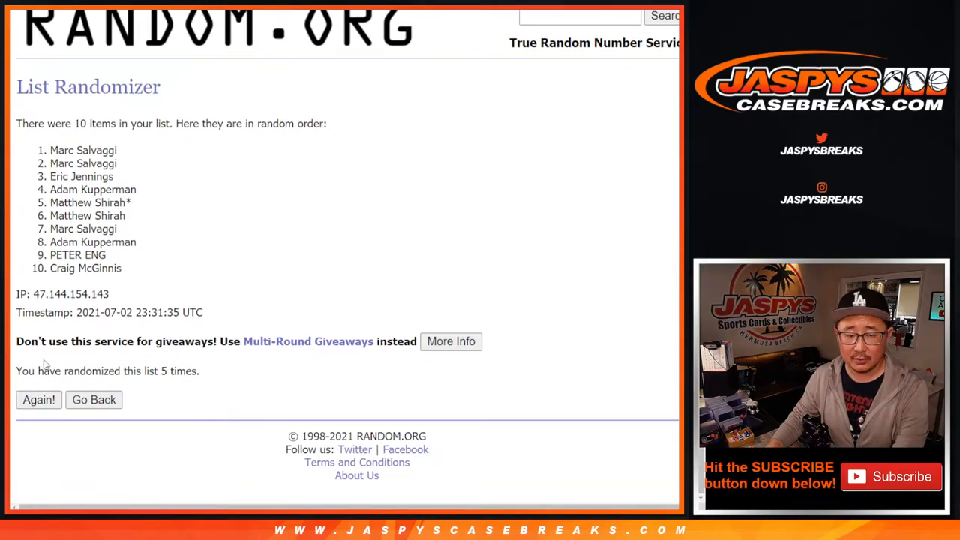
pyautogui.click(39, 399)
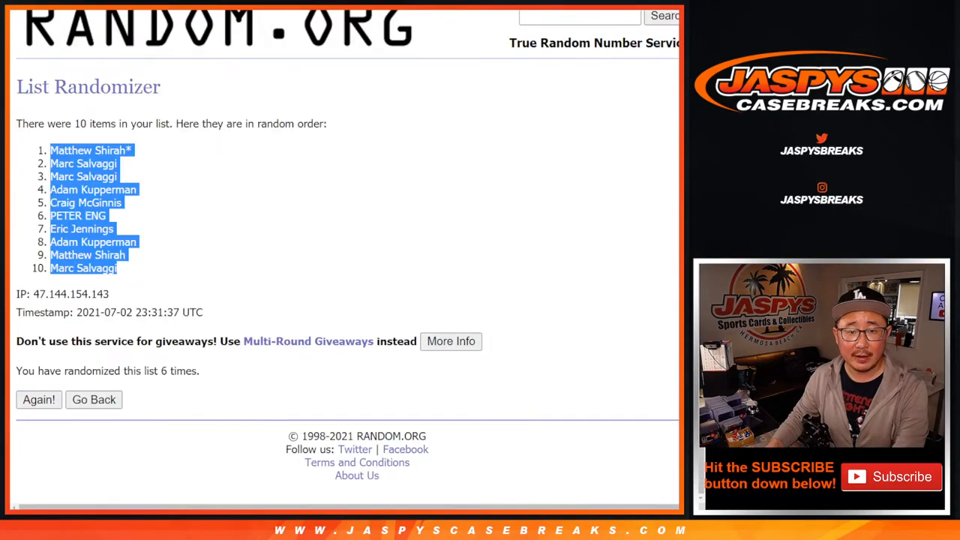
pyautogui.click(93, 399)
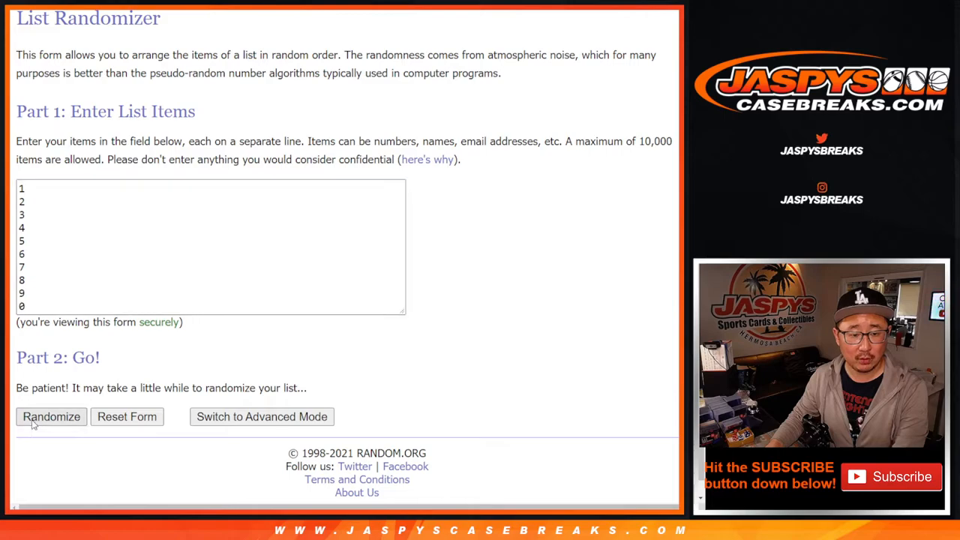
# Randomize the digits 0 through 9 five times to get the final shuffled number order
pyautogui.click(51, 417)
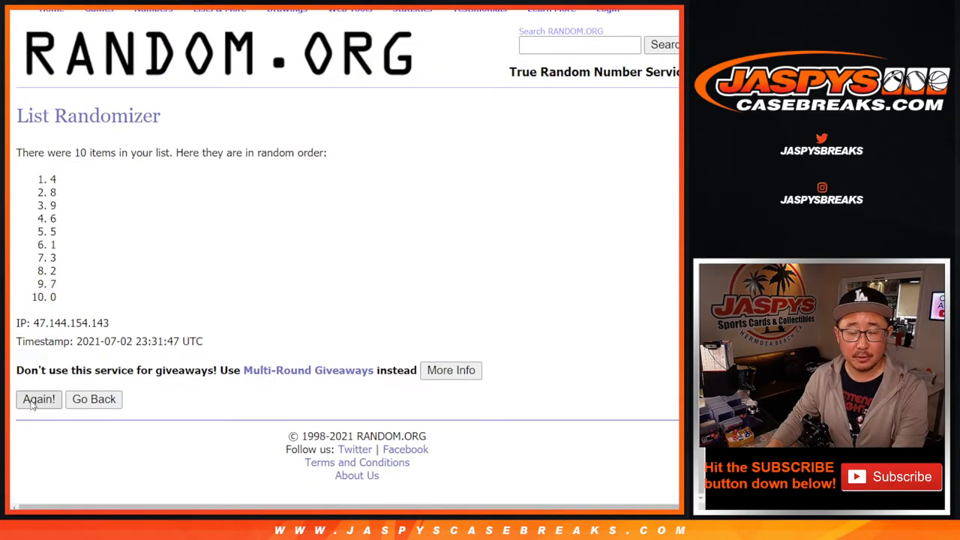
pyautogui.click(39, 399)
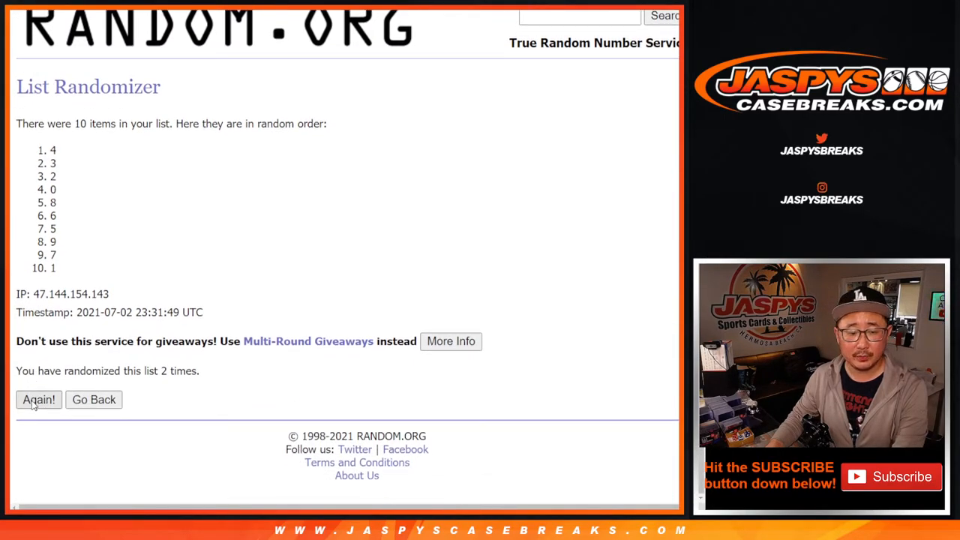
pyautogui.click(39, 399)
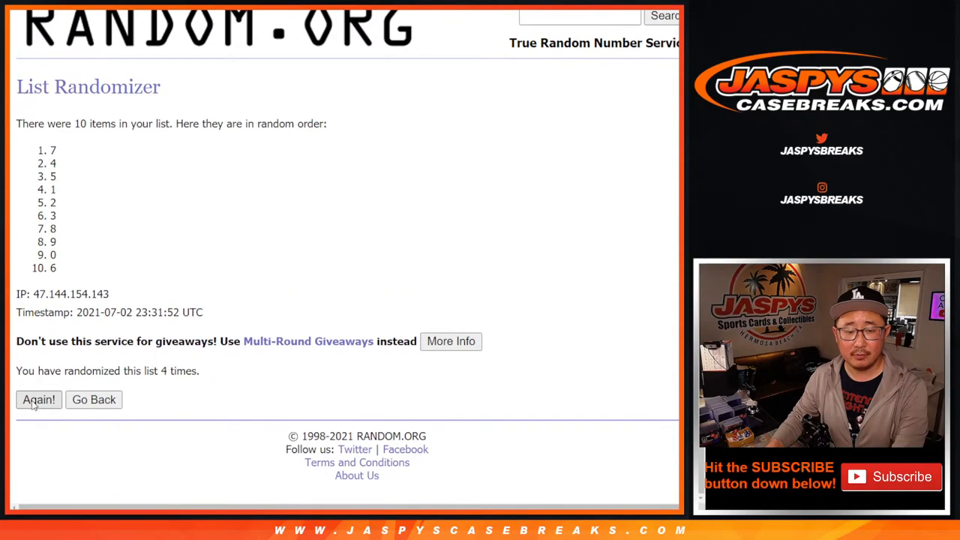
pyautogui.click(39, 399)
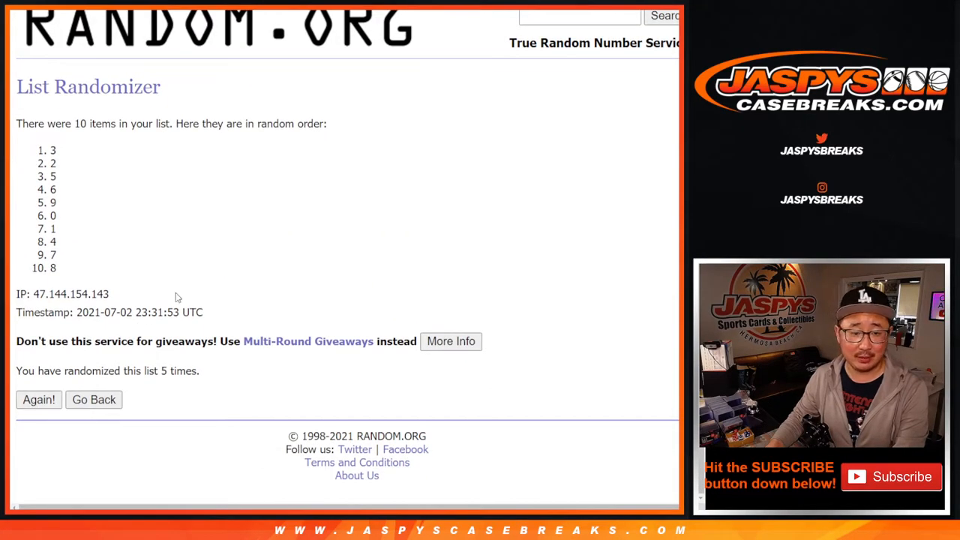
pyautogui.click(39, 399)
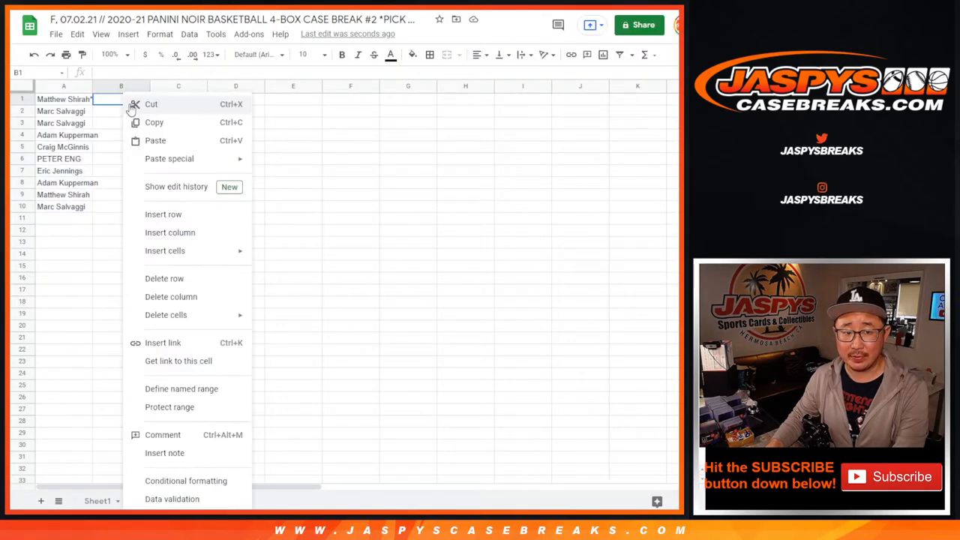
# Paste the shuffled names and digits into columns A and B and set the table in a larger Vollkorn font
pyautogui.click(156, 141)
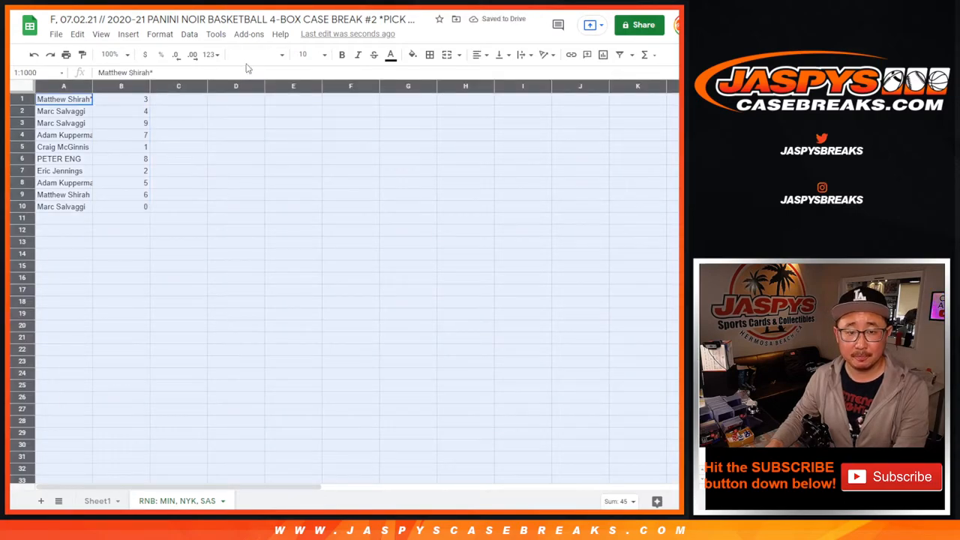
pyautogui.click(255, 54)
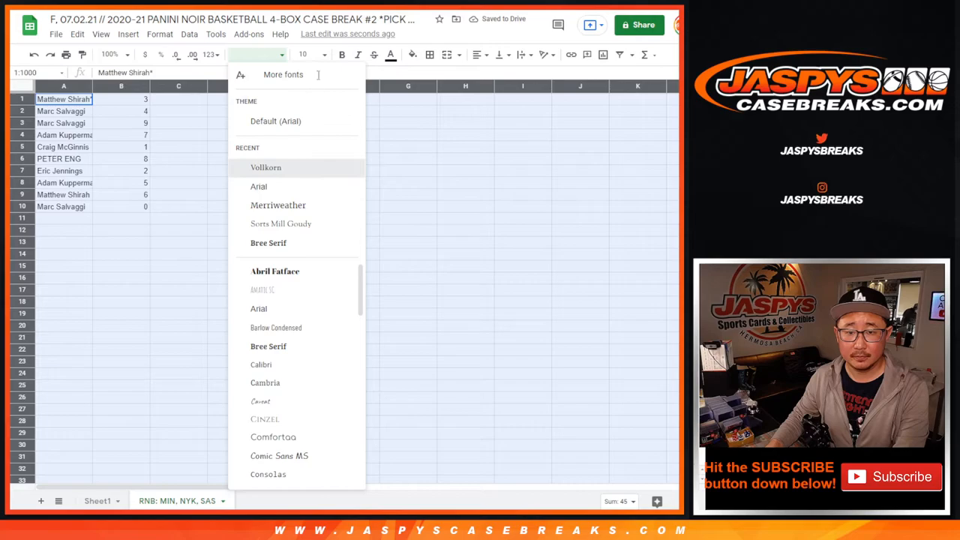
pyautogui.click(266, 168)
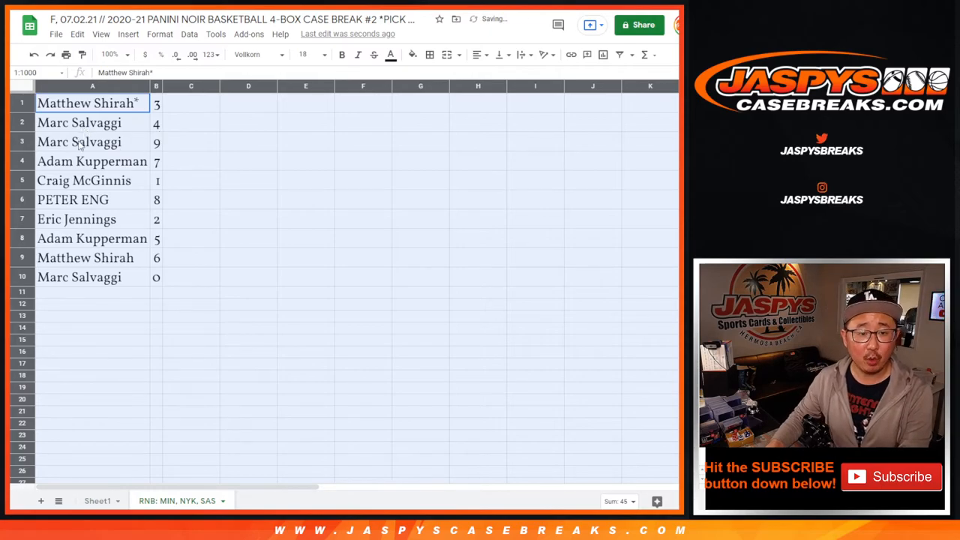
pyautogui.click(84, 180)
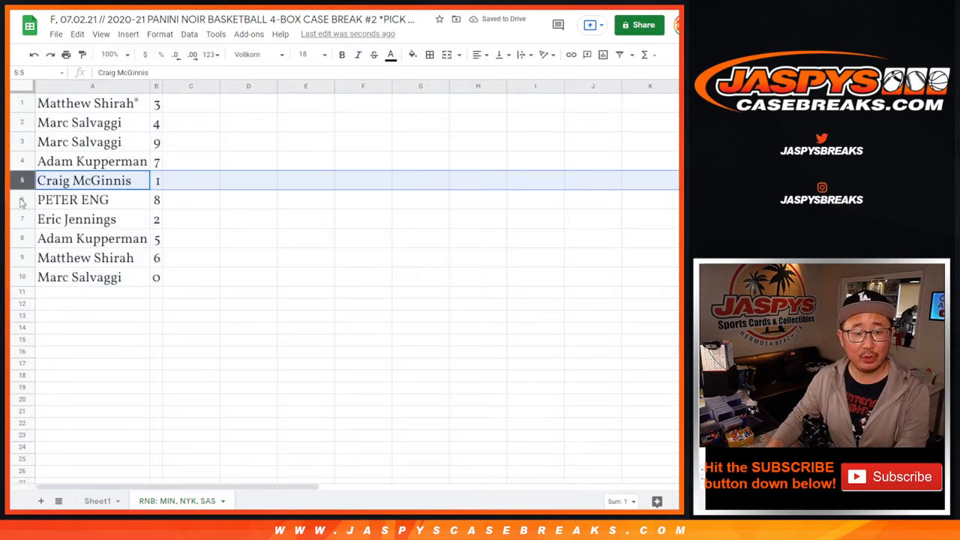
pyautogui.click(76, 218)
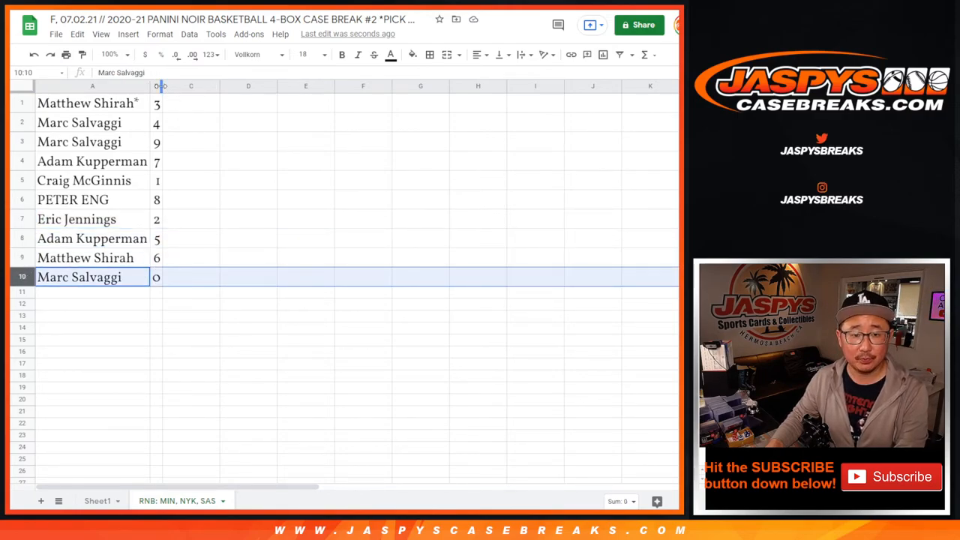
# Sort the sheet by column B ascending (0 to 9) and center-align the names in column A
pyautogui.click(188, 33)
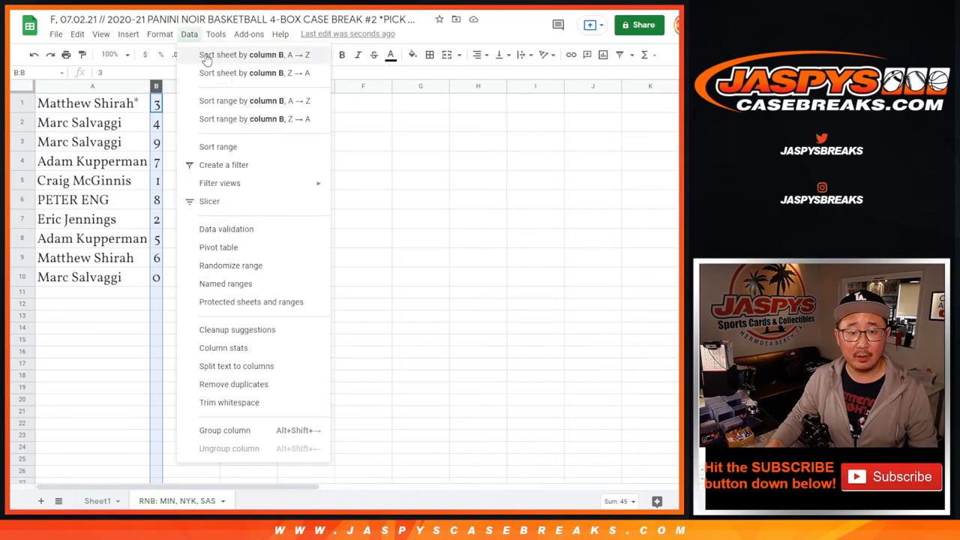
pyautogui.click(253, 54)
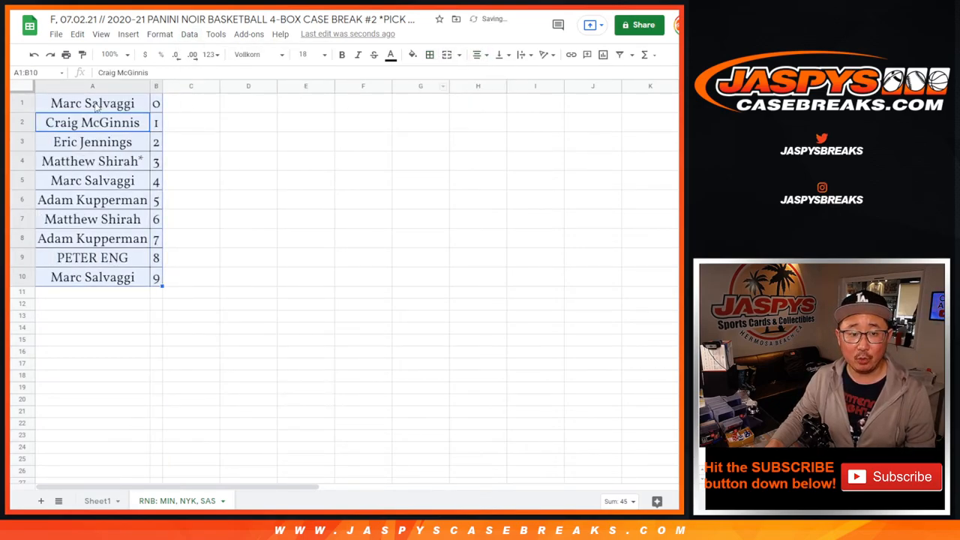
pyautogui.click(93, 102)
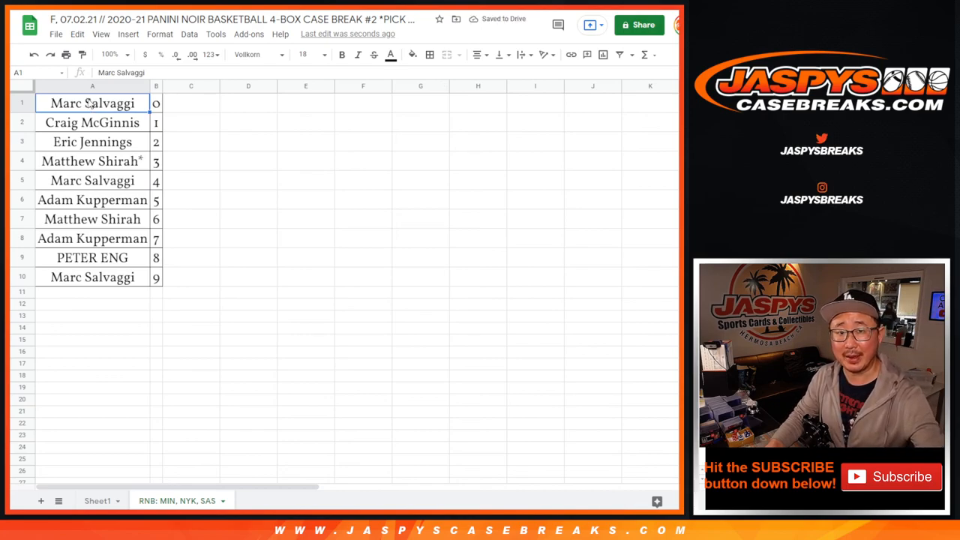